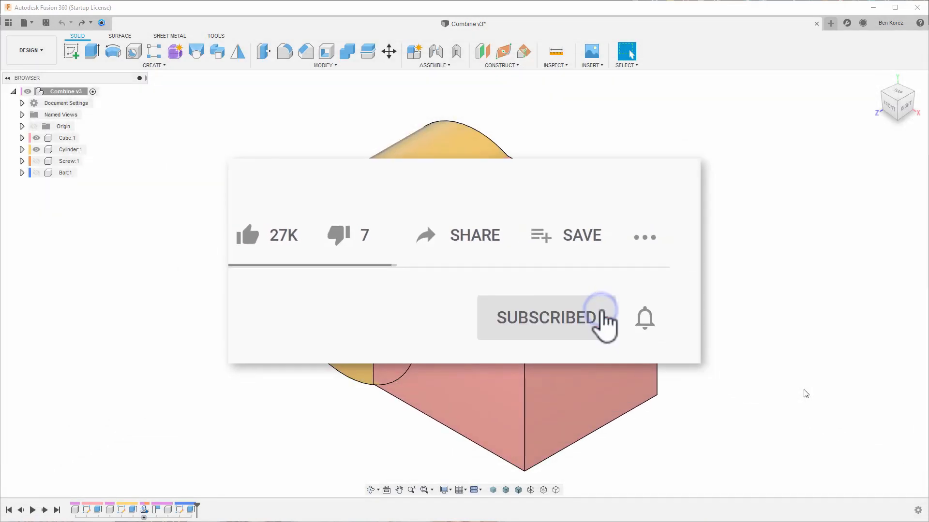
mouse_move(648, 329)
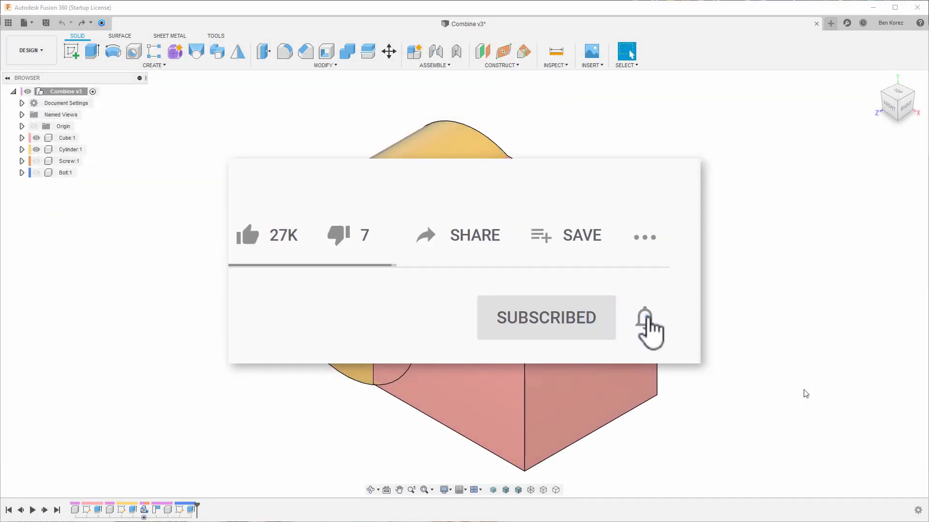
Step: Launch Modify > Combine to combine the cube and cylinder bodies
click(645, 318)
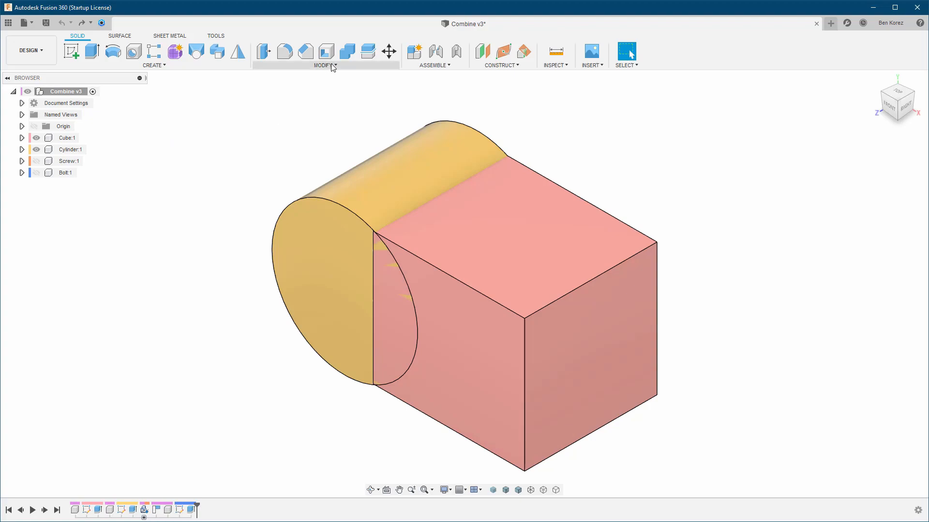
click(324, 56)
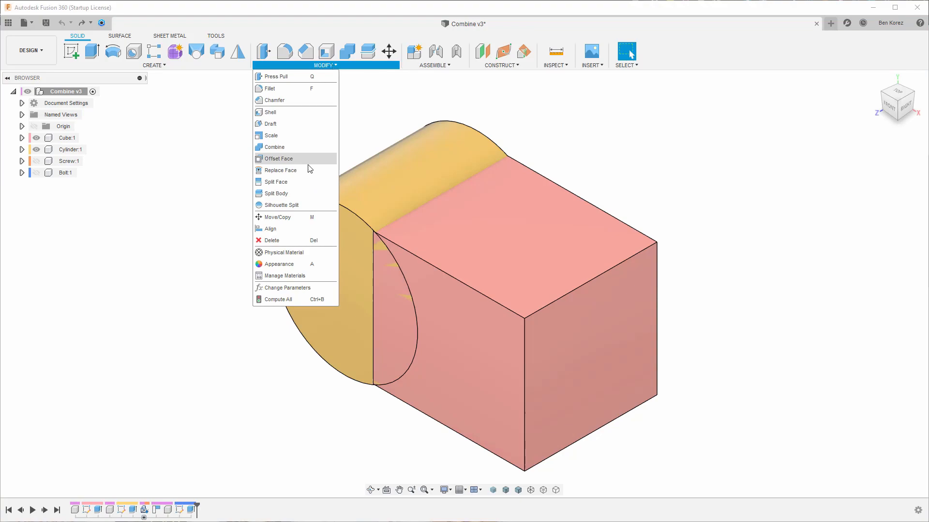
click(275, 147)
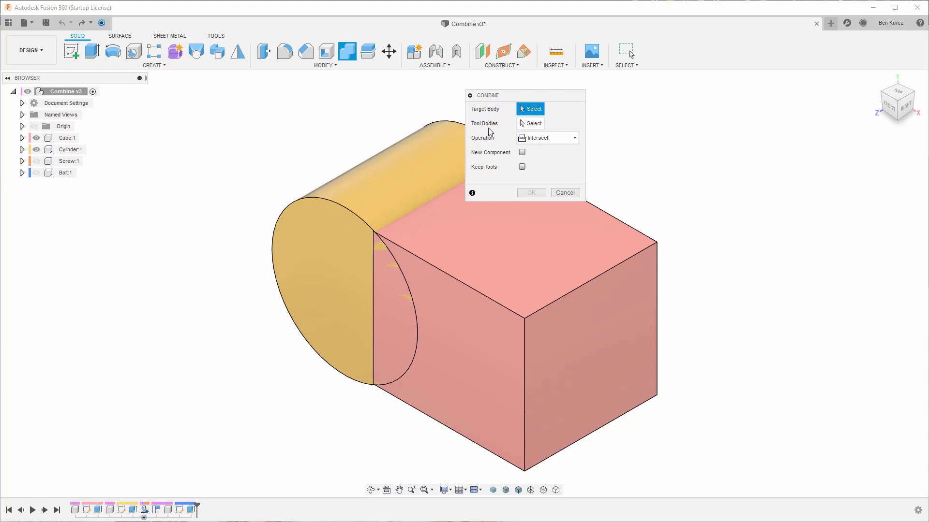
mouse_move(487, 128)
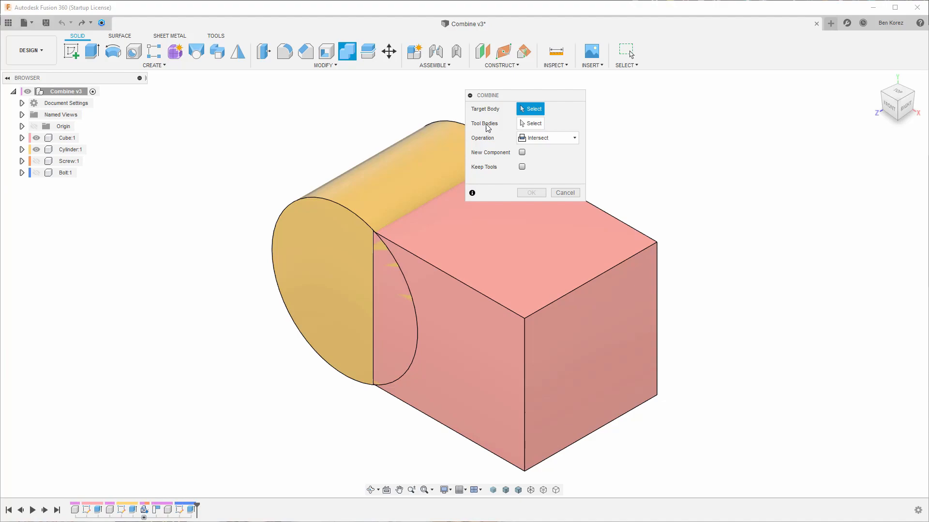
mouse_move(80, 143)
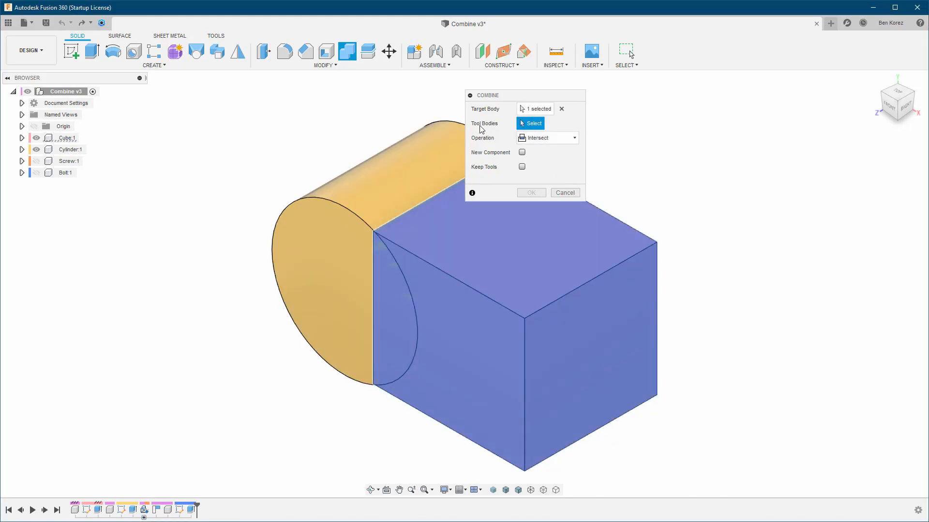
mouse_move(358, 208)
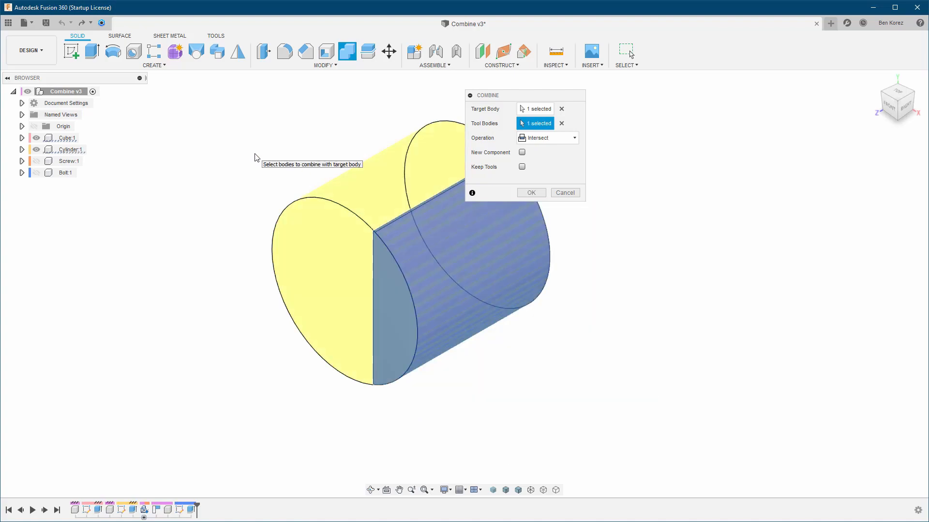
Step: Change the Combine operation to Join
click(546, 137)
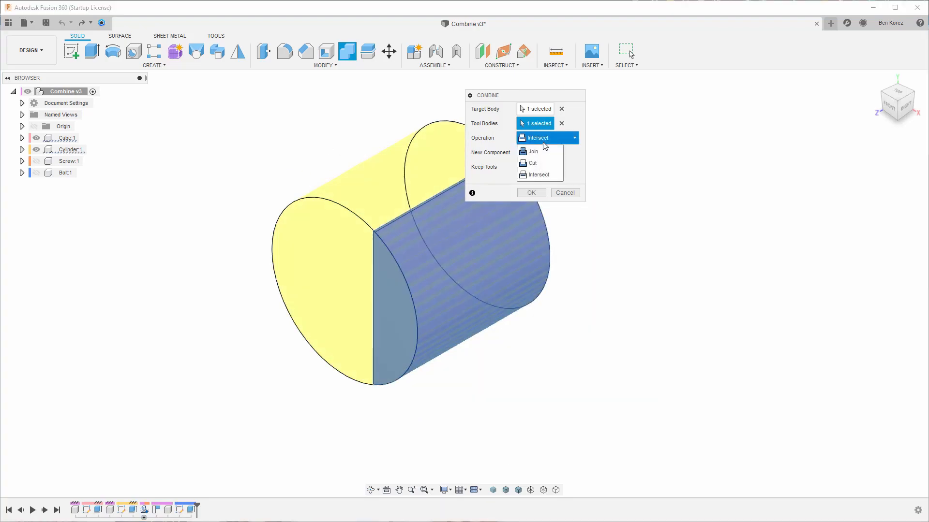
click(532, 151)
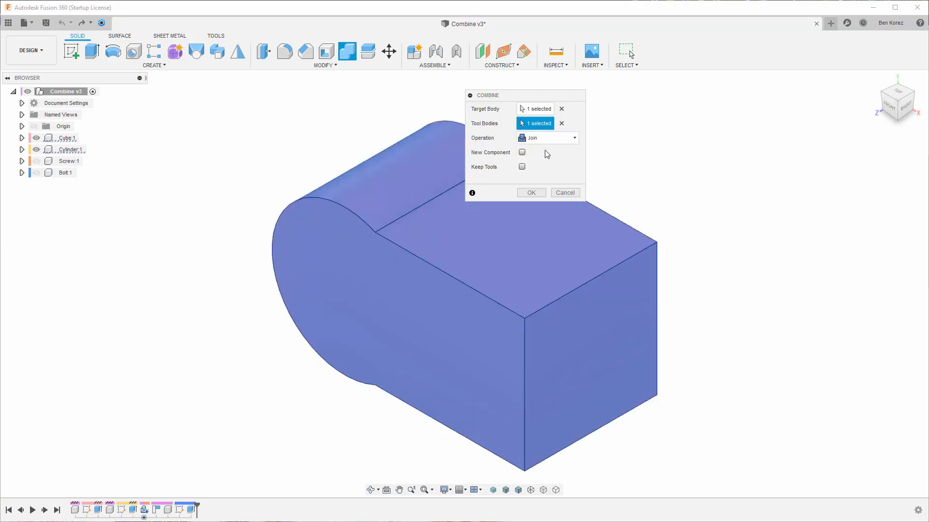
mouse_move(505, 153)
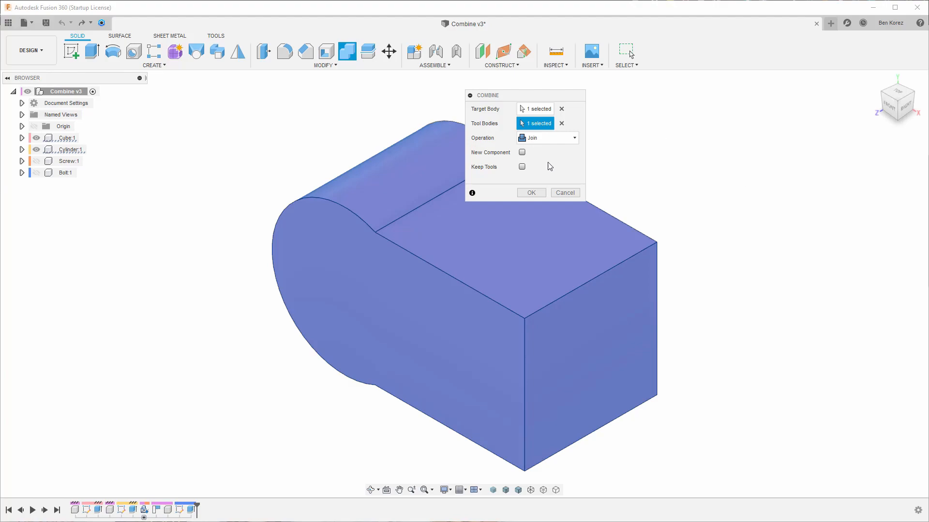
Step: Confirm the Join, fusing cube and cylinder into one body
click(530, 193)
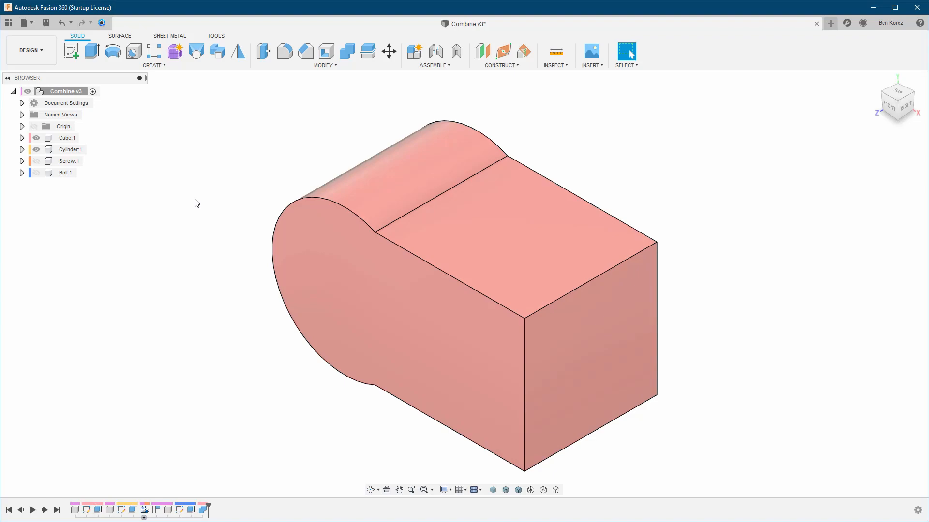
mouse_move(61, 153)
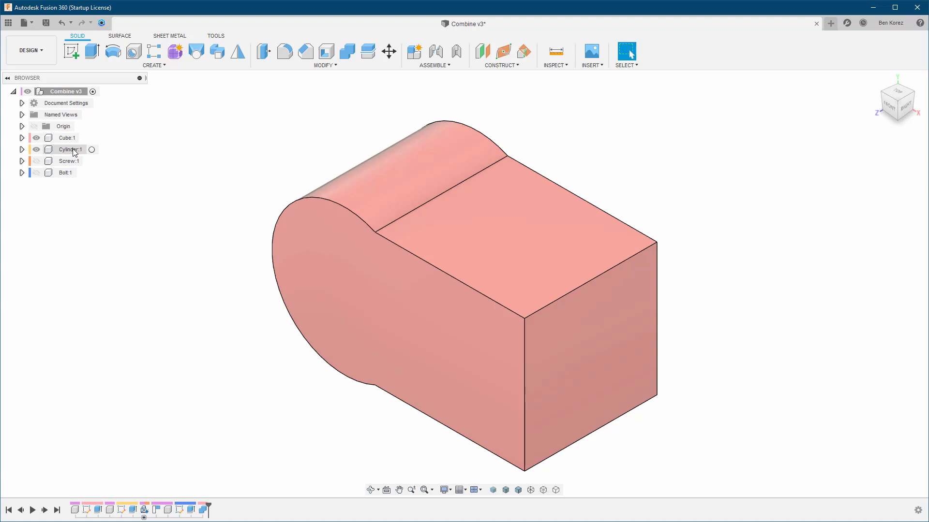
mouse_move(370, 237)
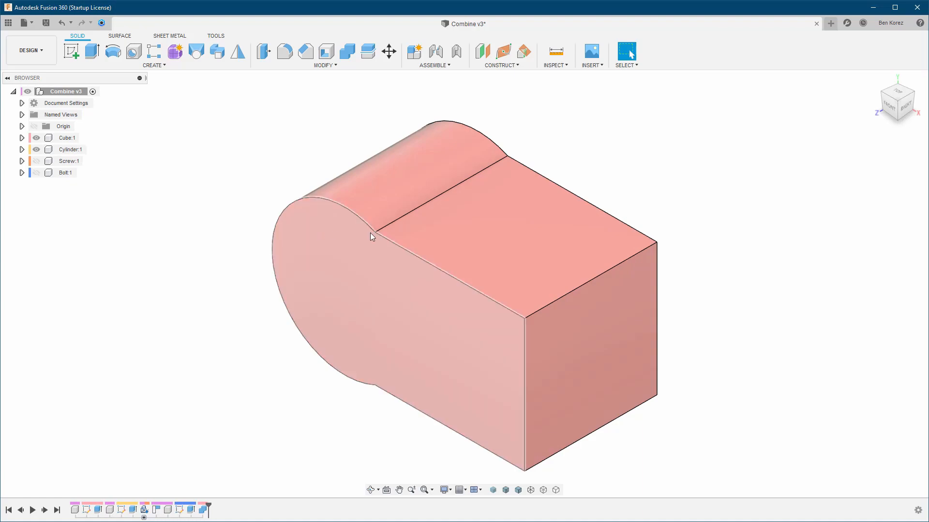
Step: Inspect Cube:1 and Cylinder:1 contents in the browser, then undo the Combine join
click(22, 150)
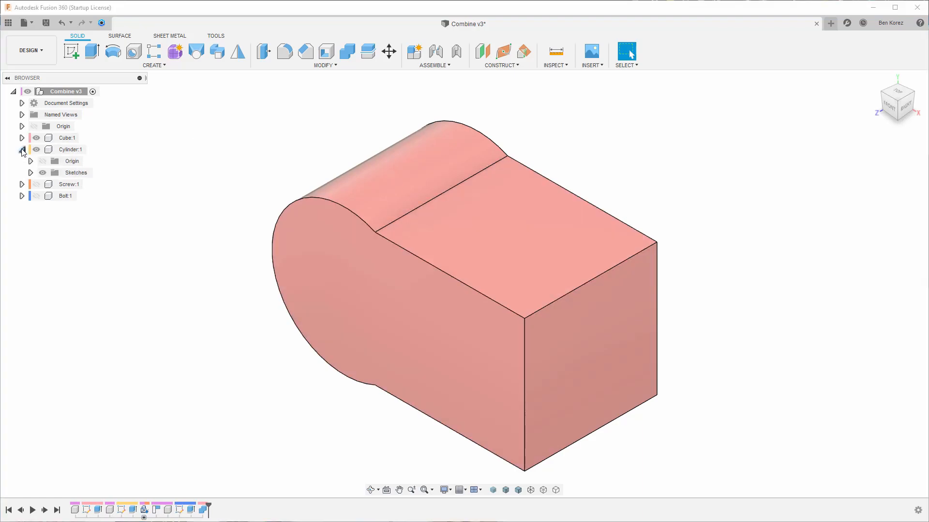
click(22, 149)
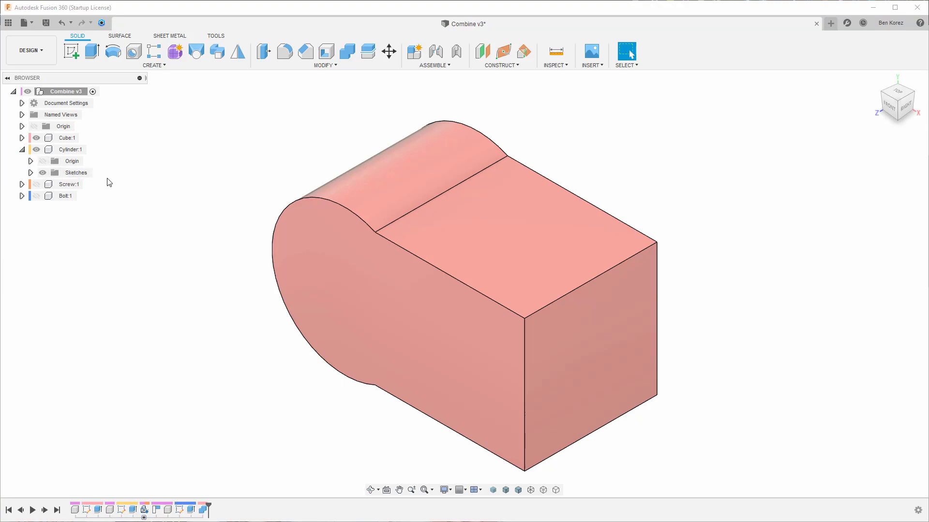
mouse_move(104, 180)
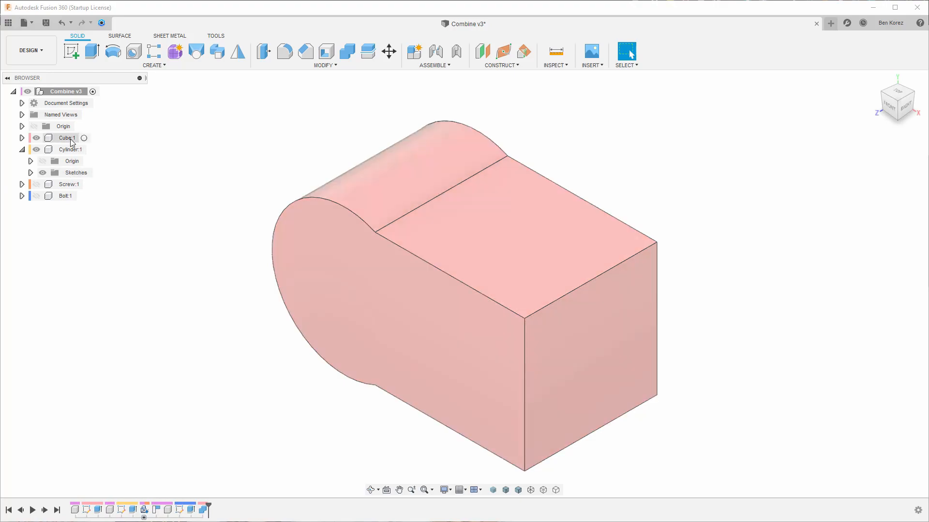
click(22, 138)
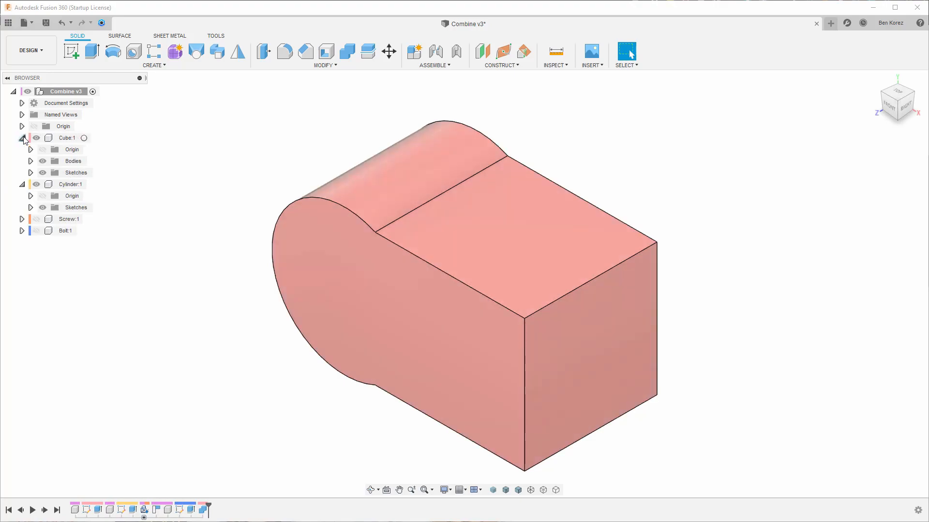
click(31, 160)
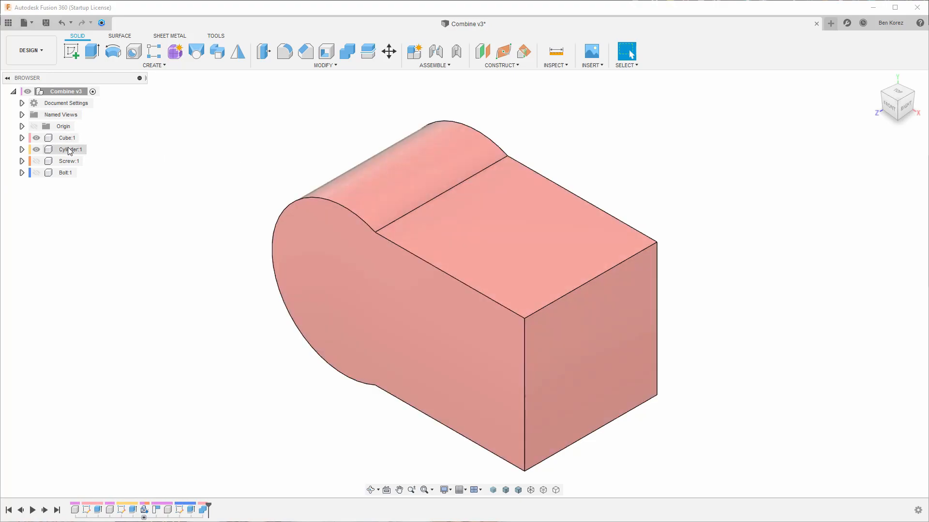
click(22, 138)
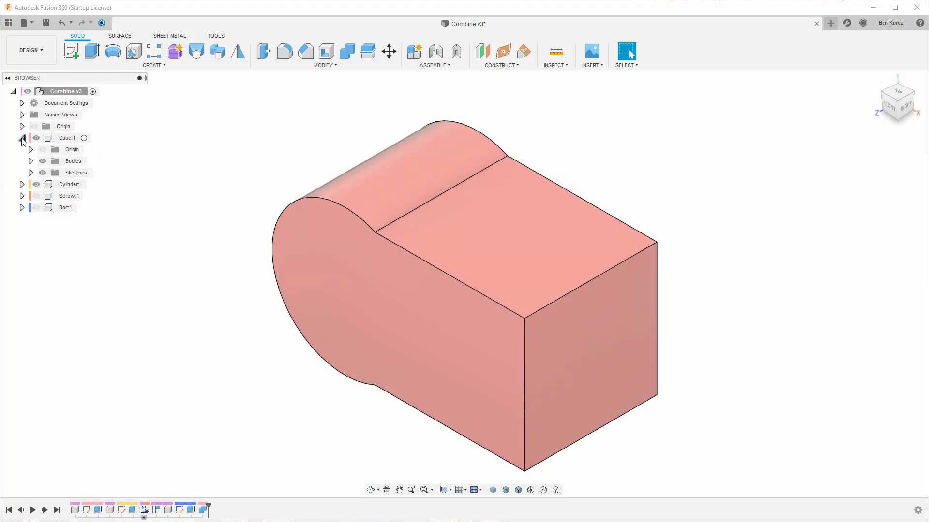
click(67, 138)
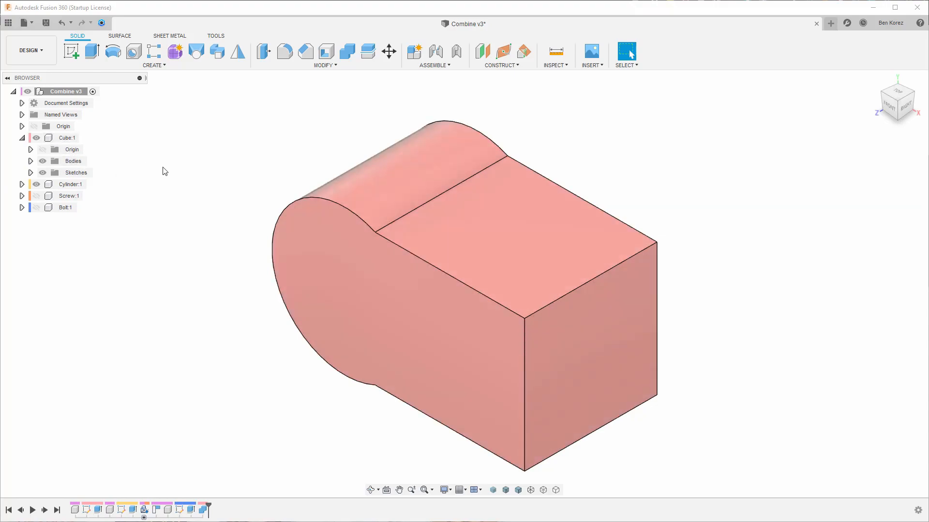
click(22, 137)
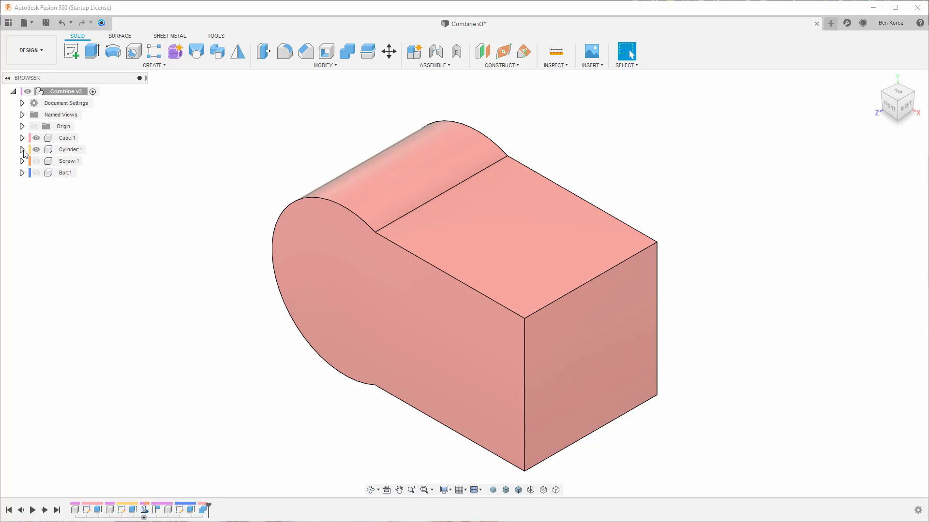
click(22, 149)
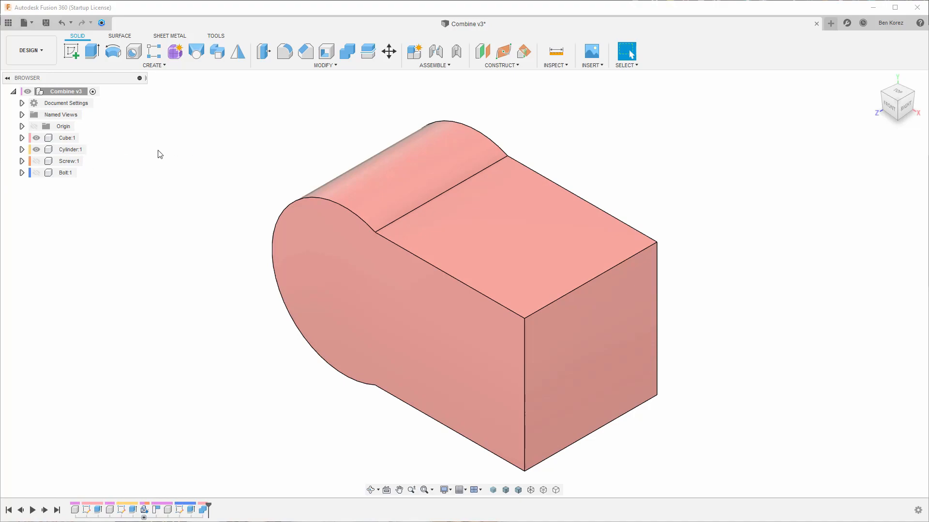
mouse_move(63, 23)
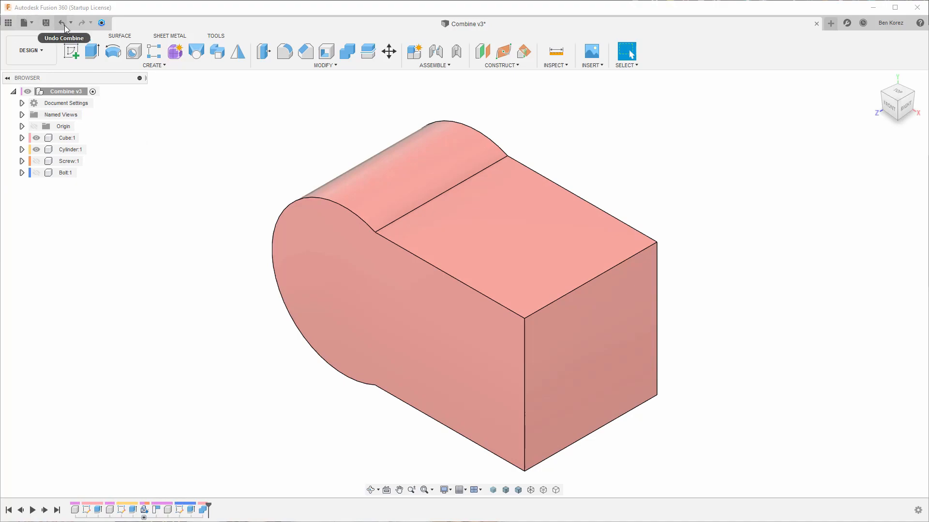
click(61, 23)
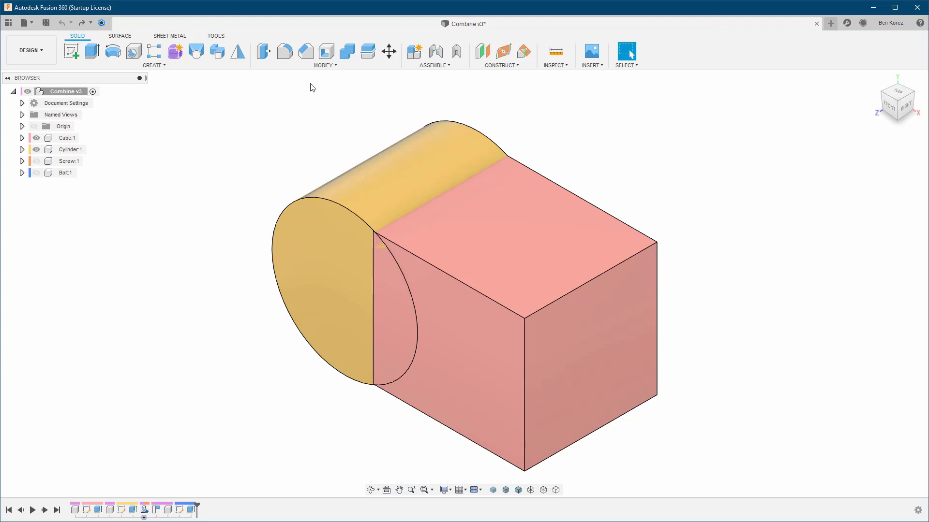
mouse_move(346, 52)
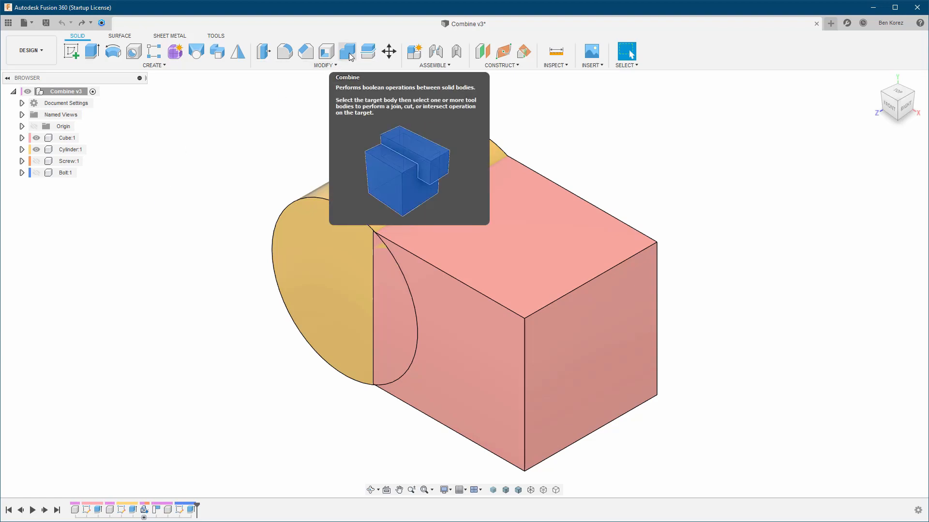
Step: Combine Cube with Cylinder as a Cut operation with Keep Tools enabled
click(347, 53)
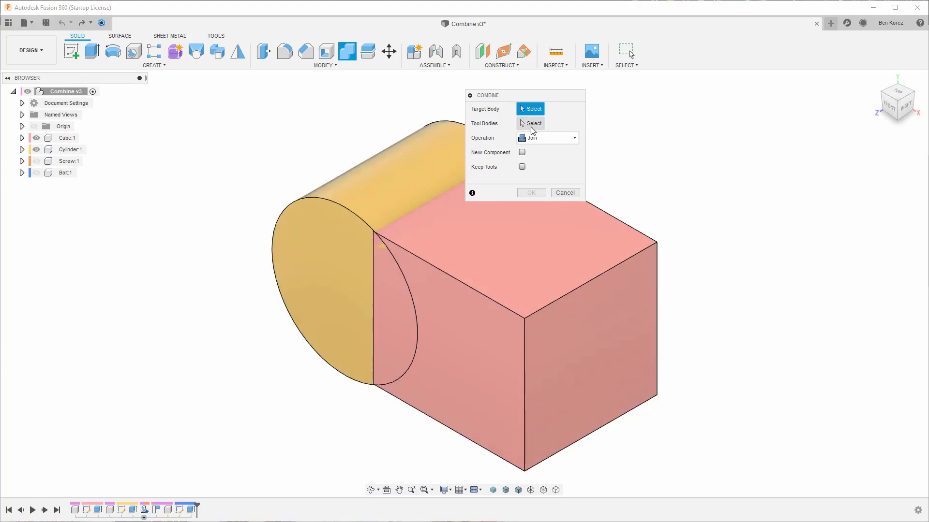
mouse_move(198, 142)
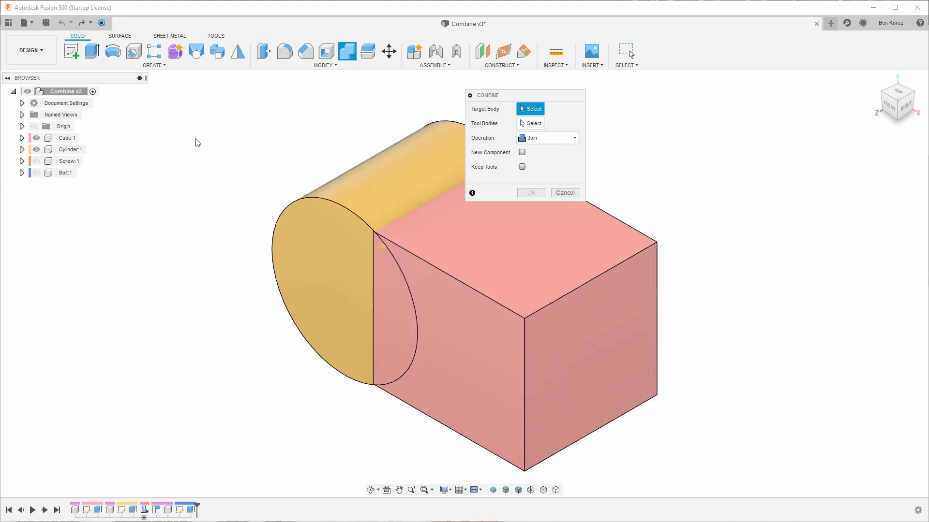
mouse_move(333, 247)
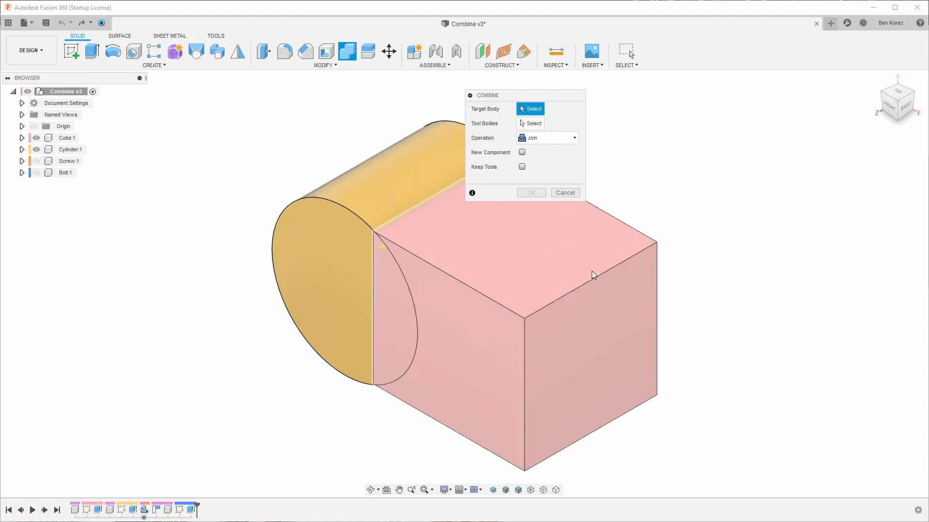
mouse_move(523, 272)
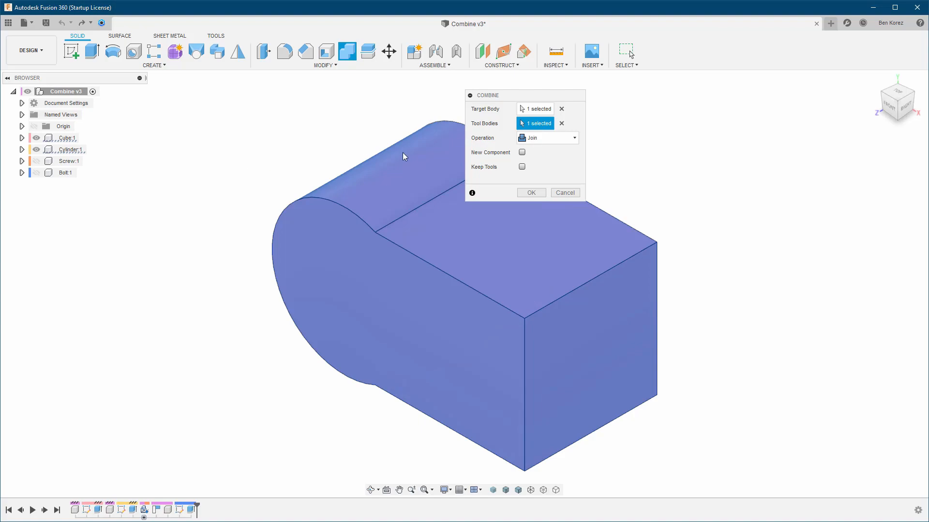
click(545, 137)
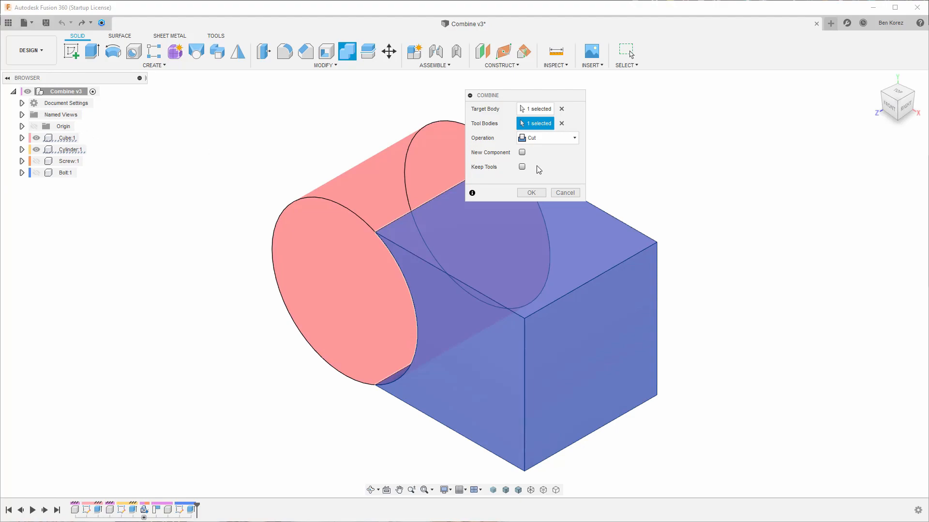
click(521, 167)
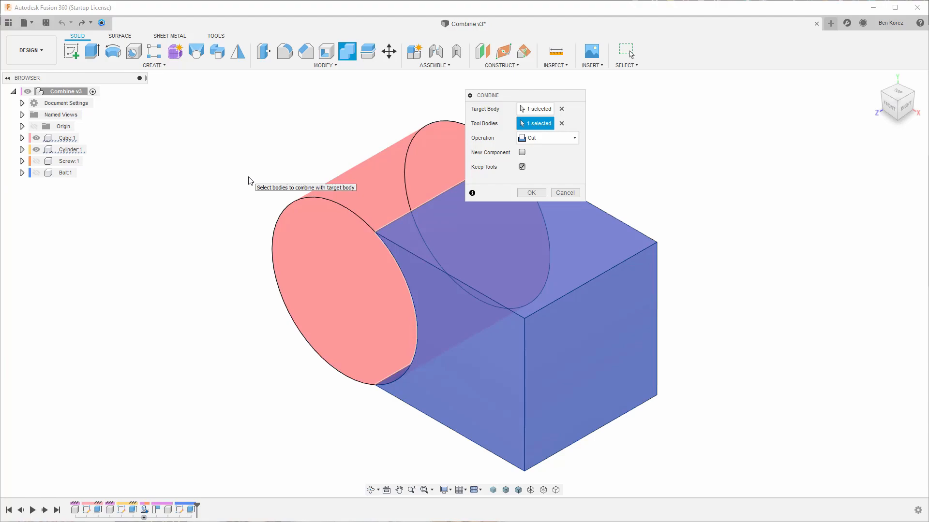
mouse_move(485, 174)
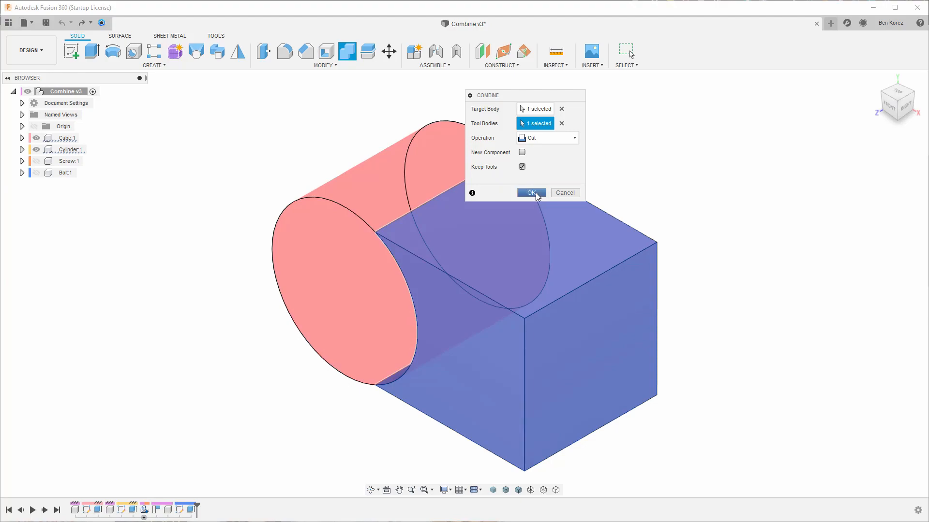
click(531, 192)
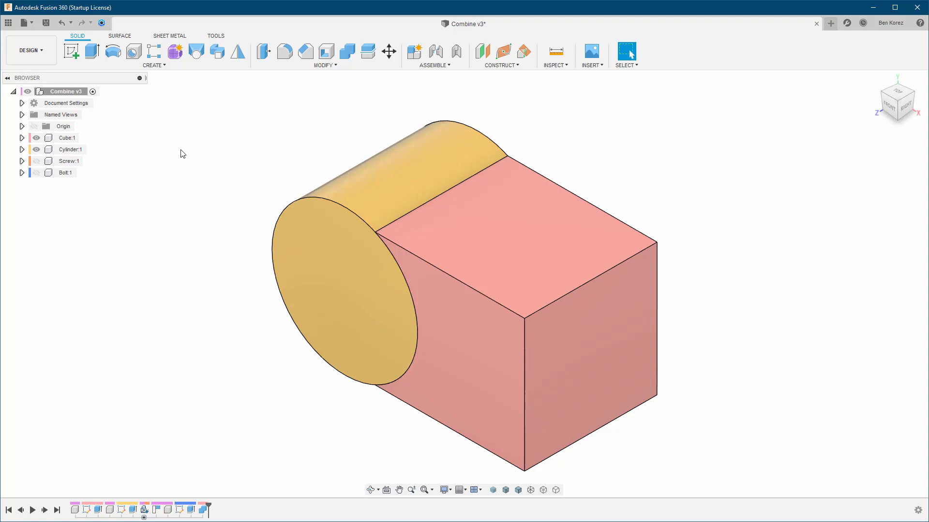
Step: Hide and reshow Cylinder to view the cube's cut-out, then show the Bolt body
click(70, 149)
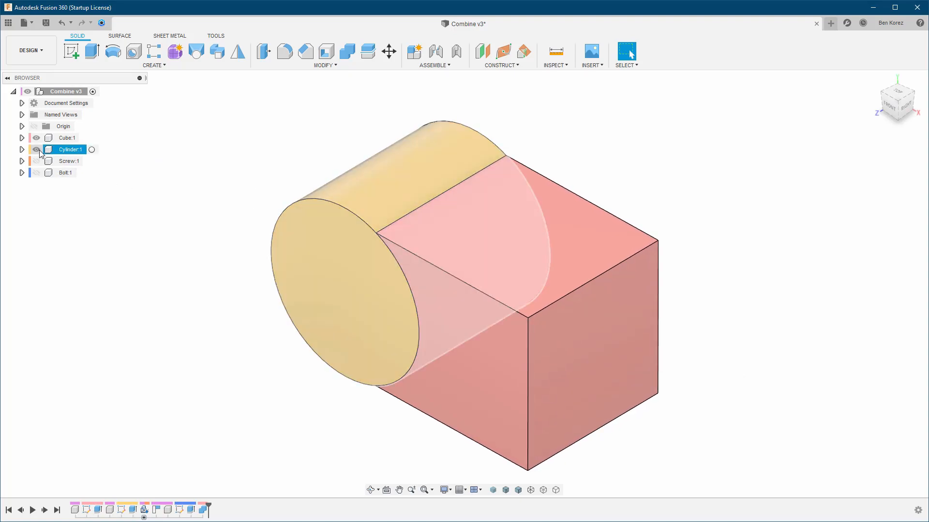
click(35, 150)
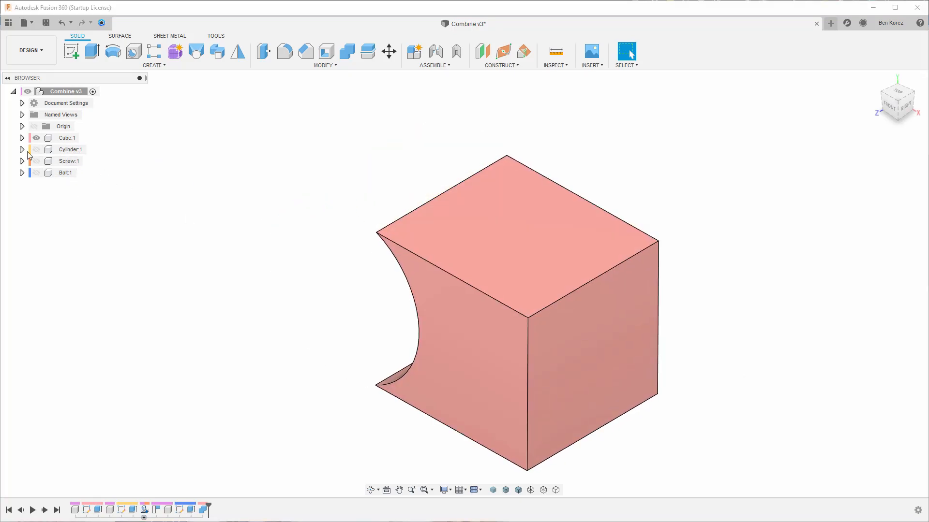
click(35, 149)
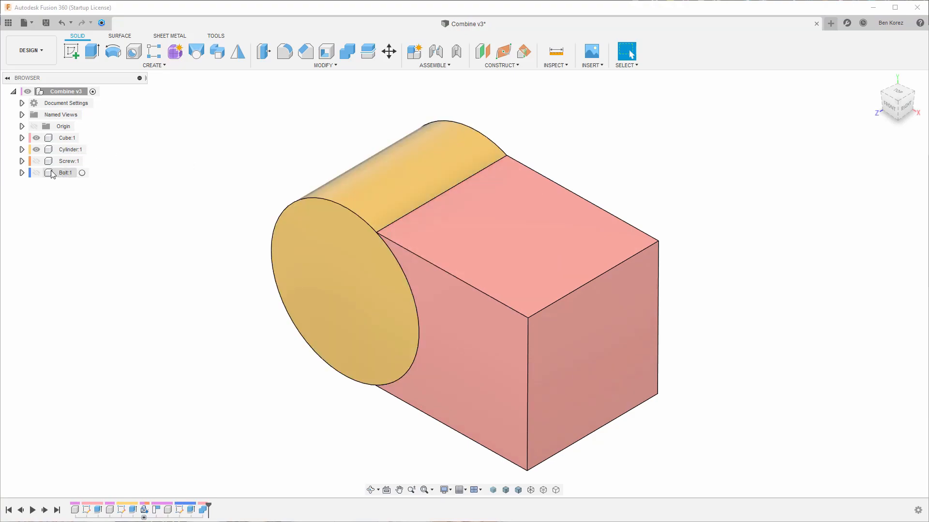
click(37, 172)
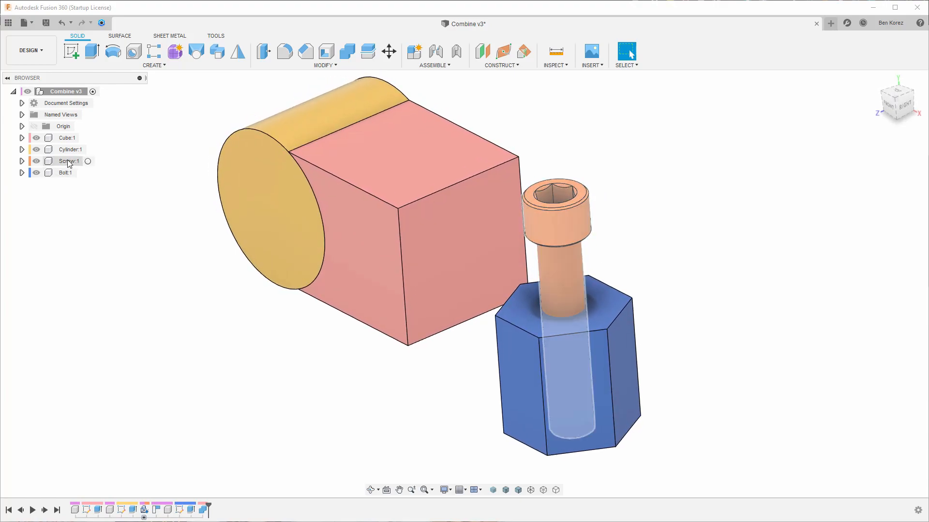
click(65, 172)
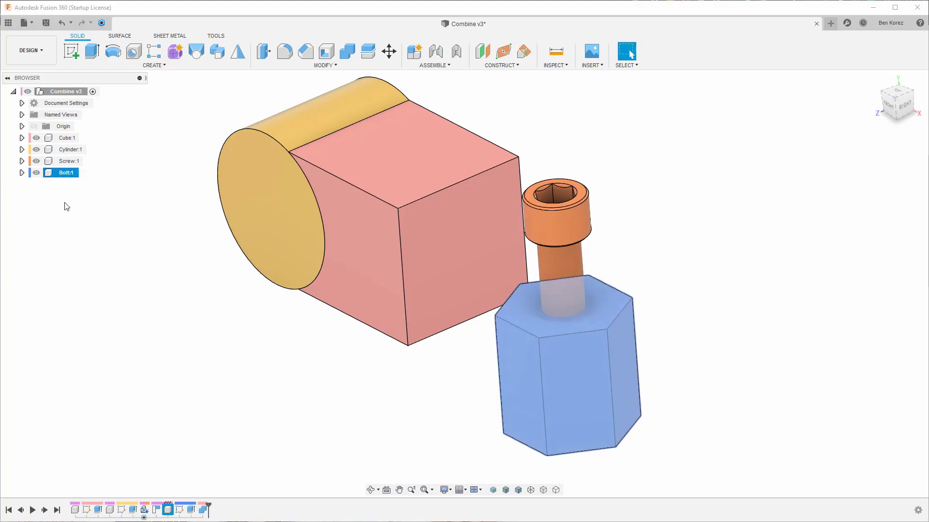
click(36, 172)
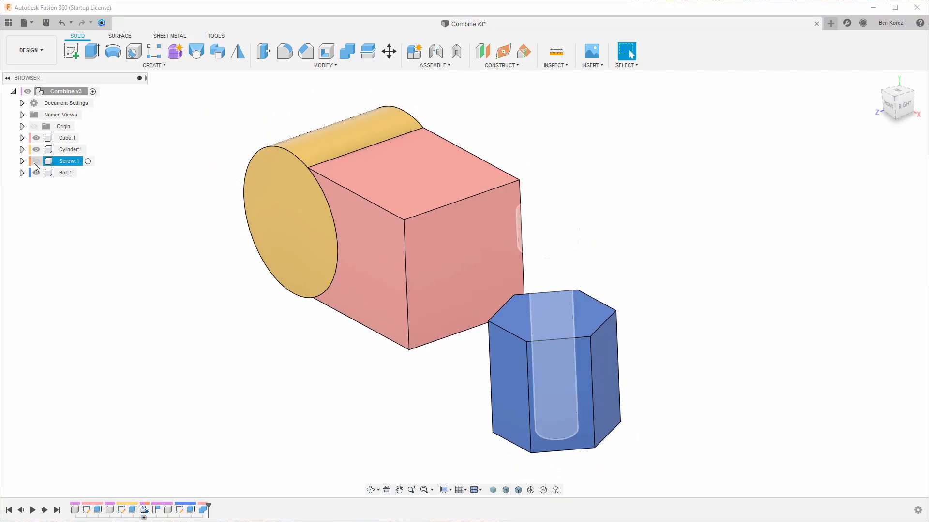
click(36, 161)
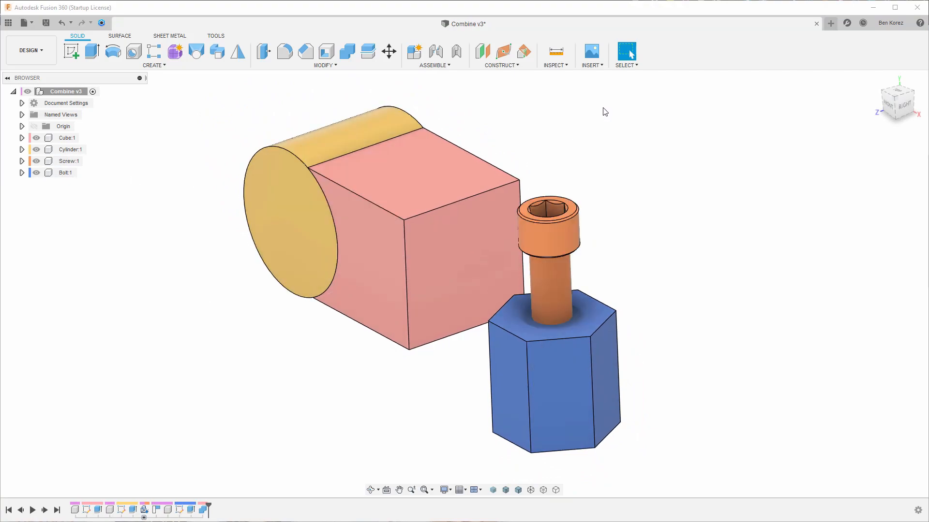
click(35, 172)
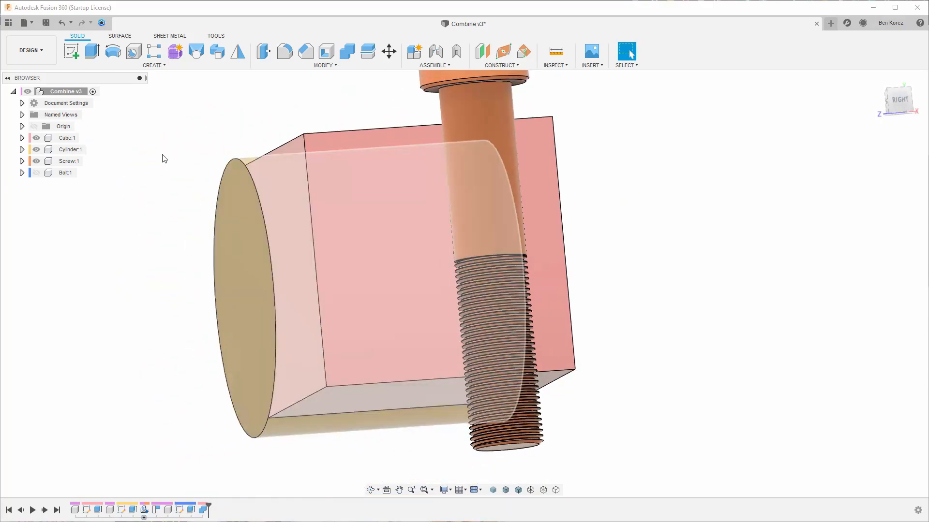
click(68, 161)
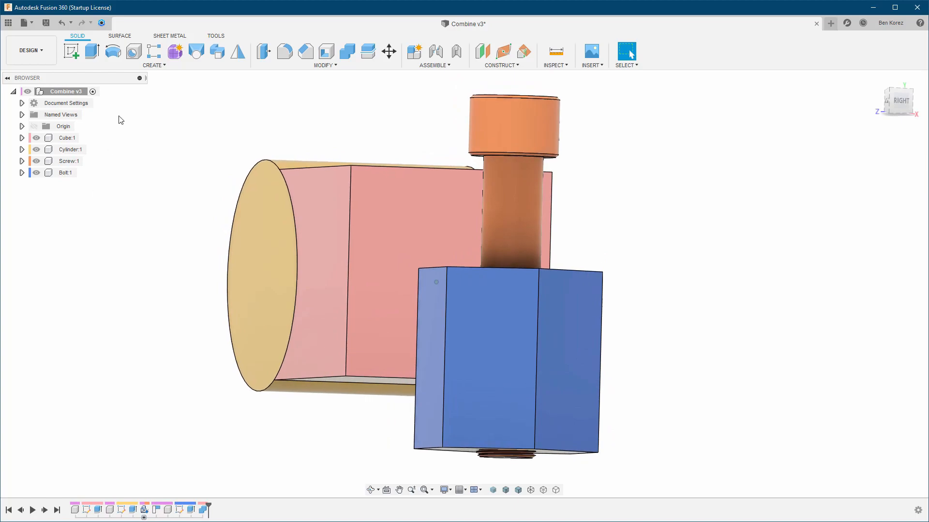
click(153, 54)
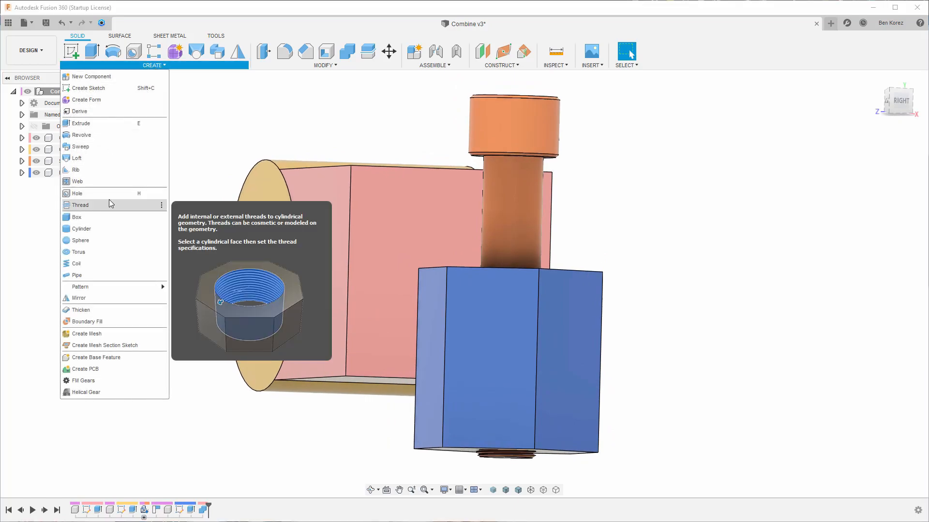
mouse_move(102, 216)
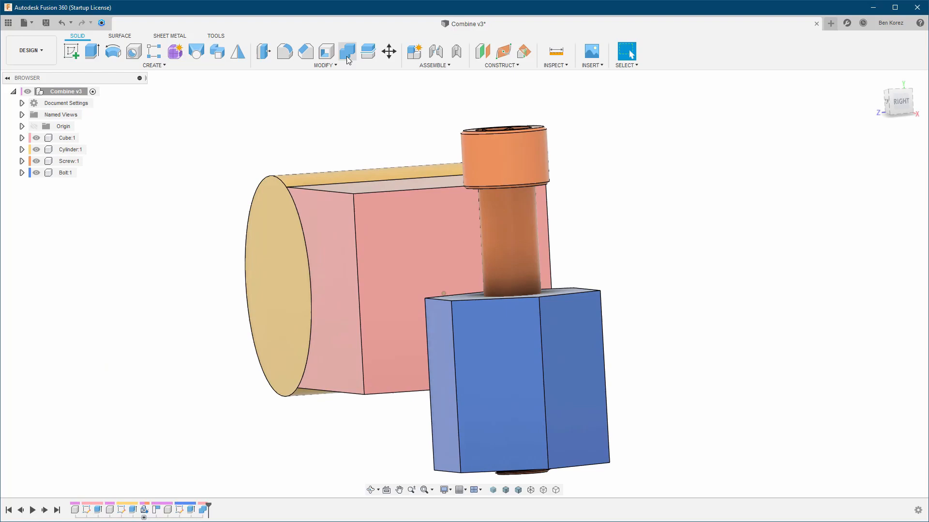
Step: Cut the Bolt body using the Screw as tool body, keeping the Screw
click(346, 52)
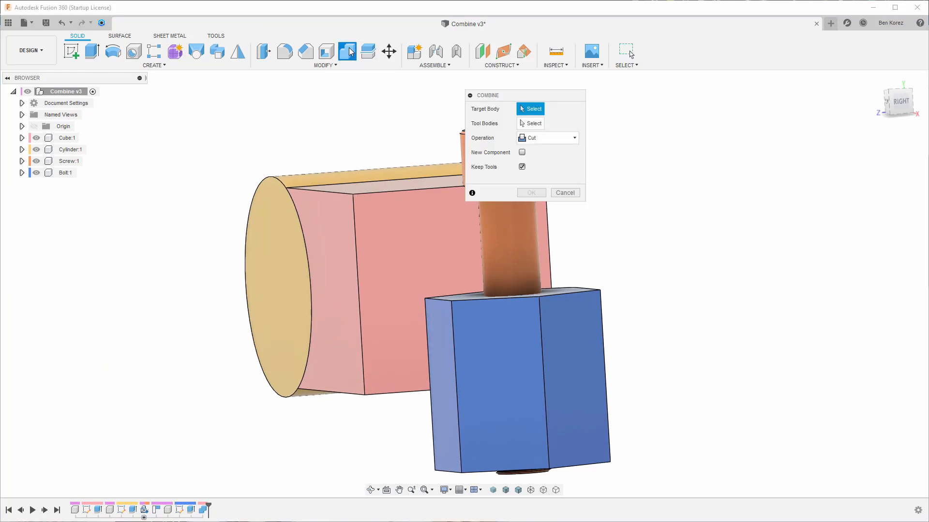
click(515, 348)
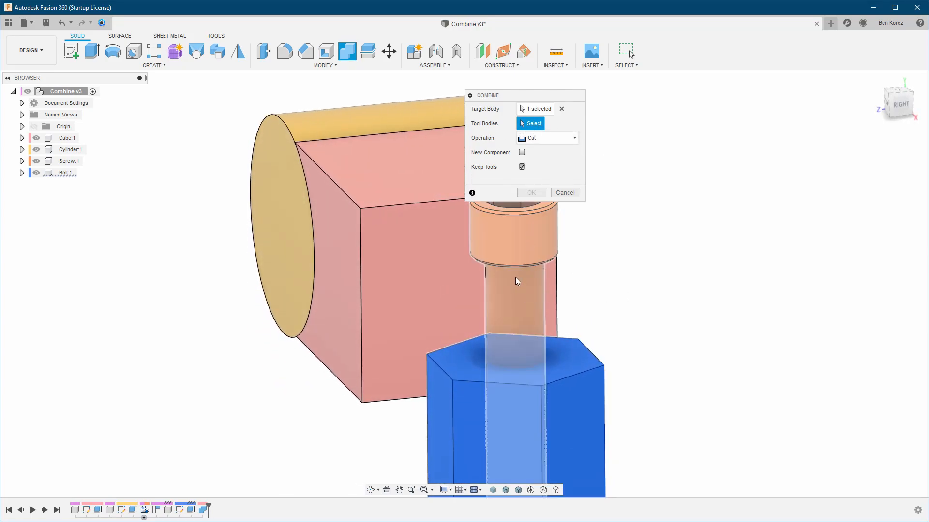
click(513, 282)
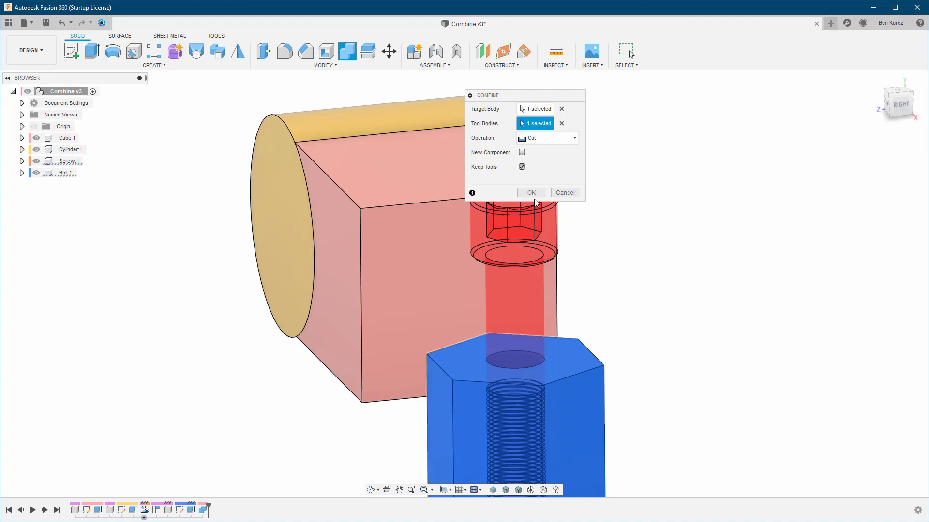
click(530, 193)
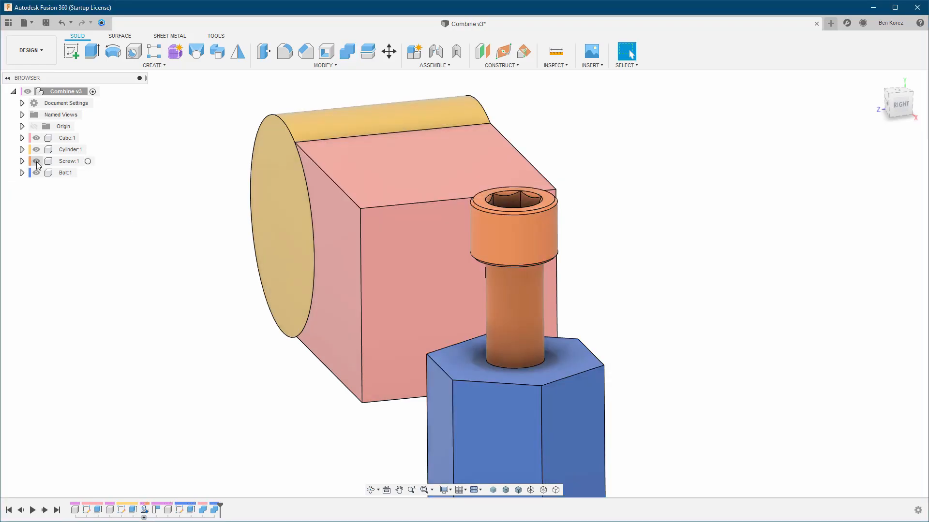
click(36, 161)
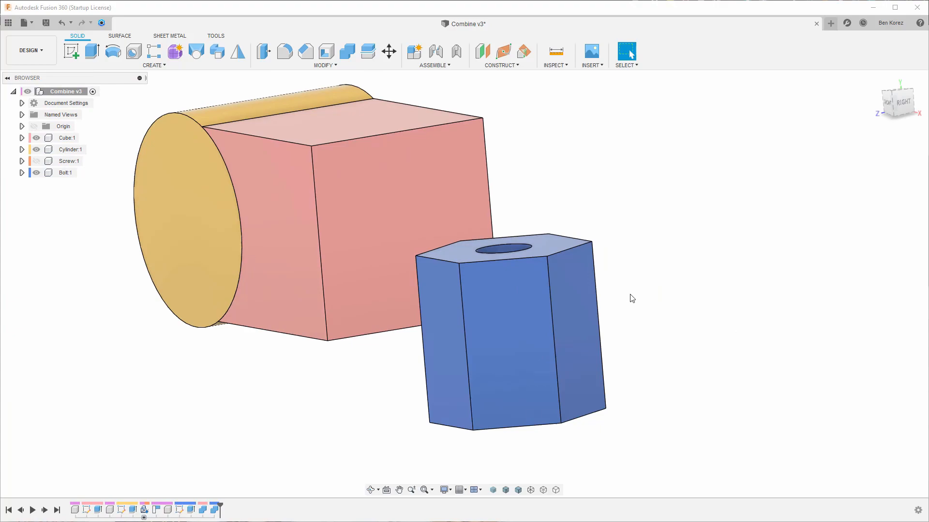
mouse_move(652, 241)
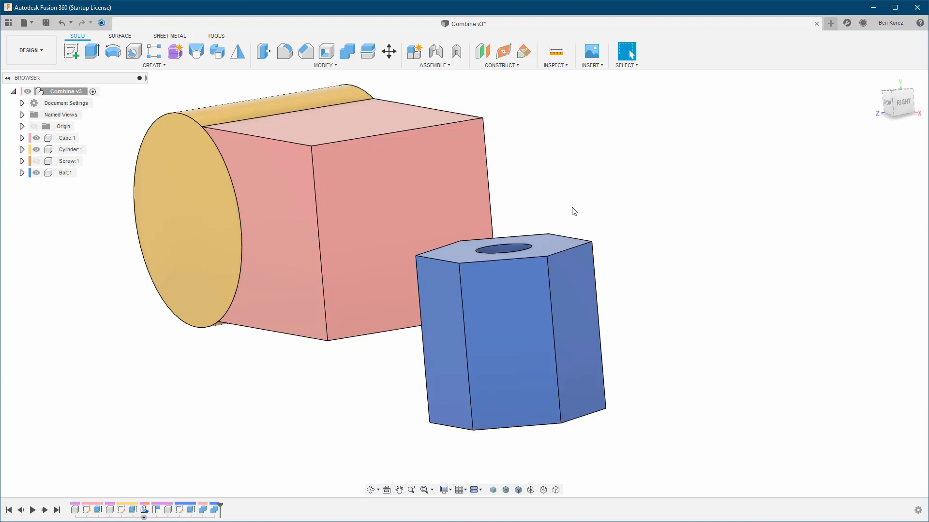
mouse_move(582, 214)
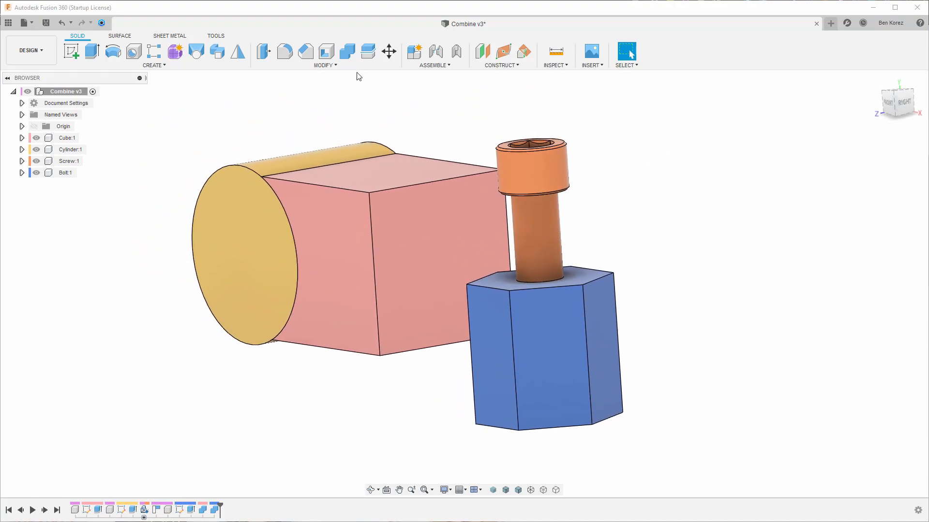
click(347, 52)
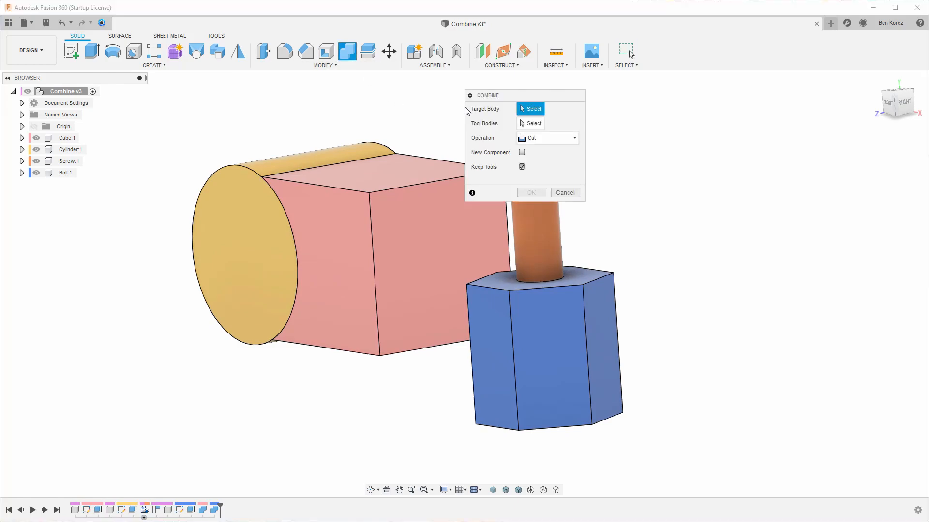
mouse_move(503, 177)
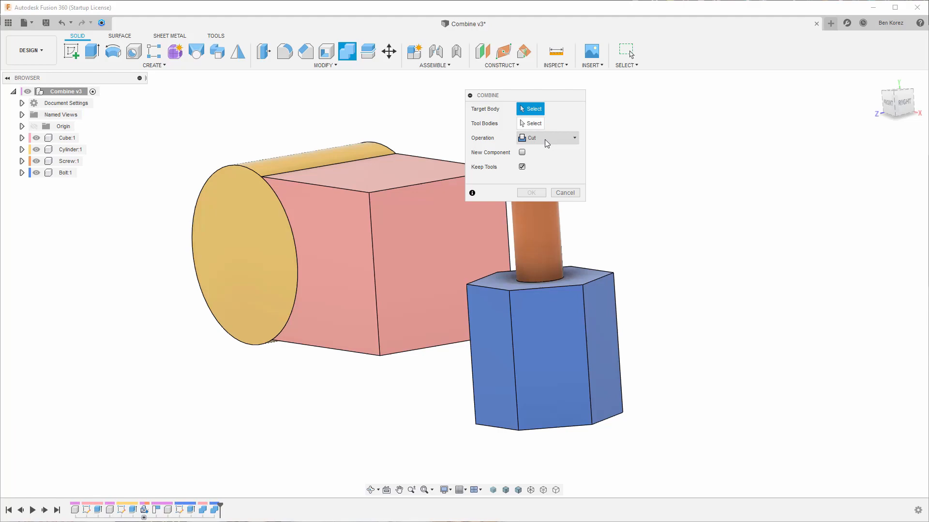
click(546, 137)
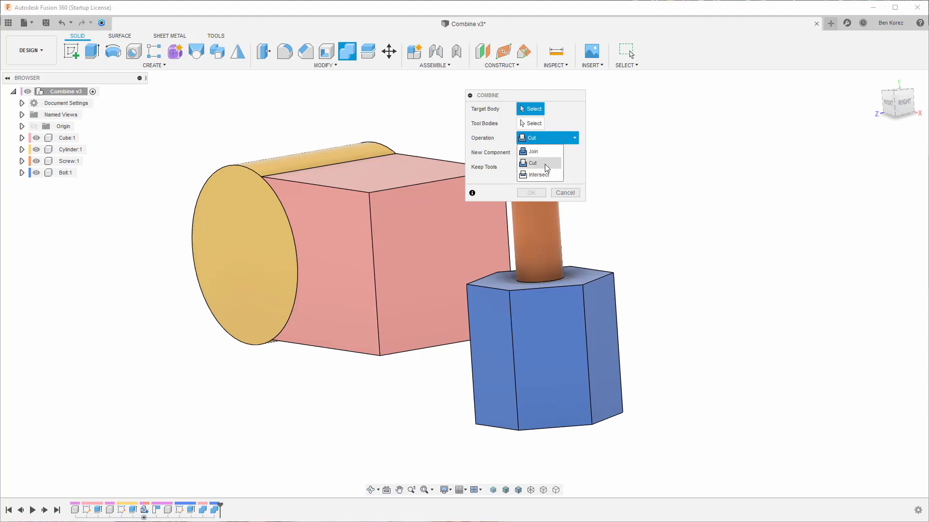
click(531, 163)
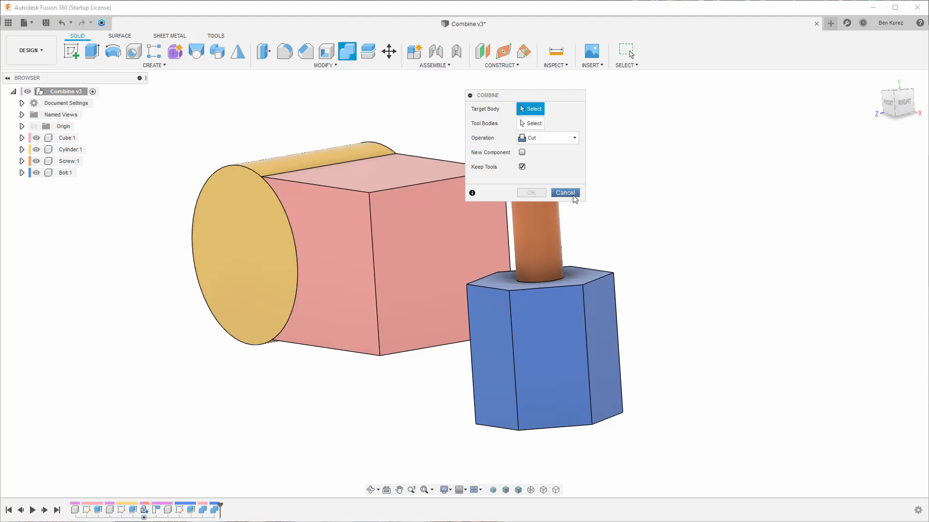
mouse_move(530, 170)
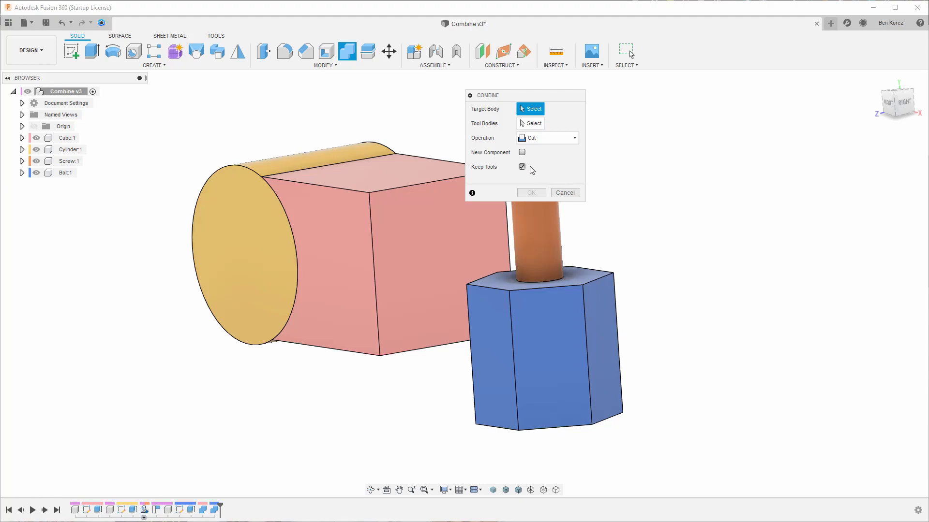
click(531, 137)
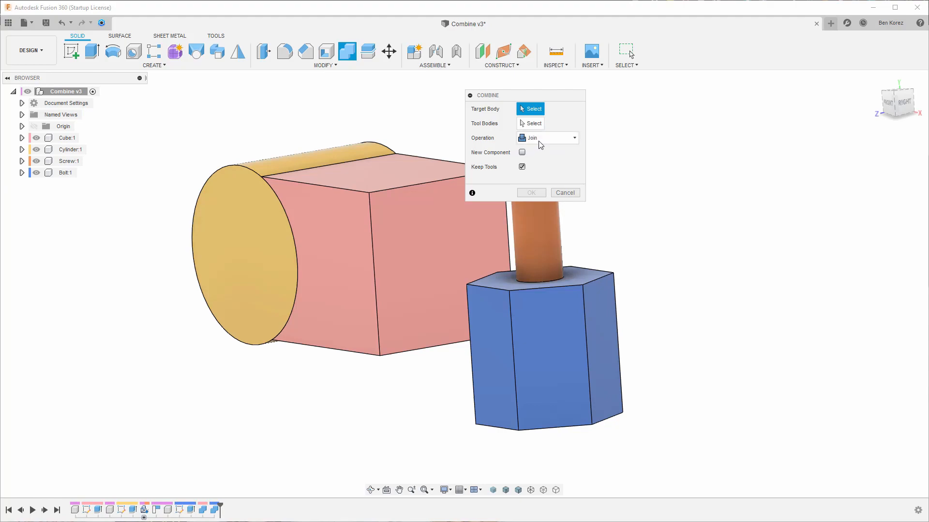
click(545, 138)
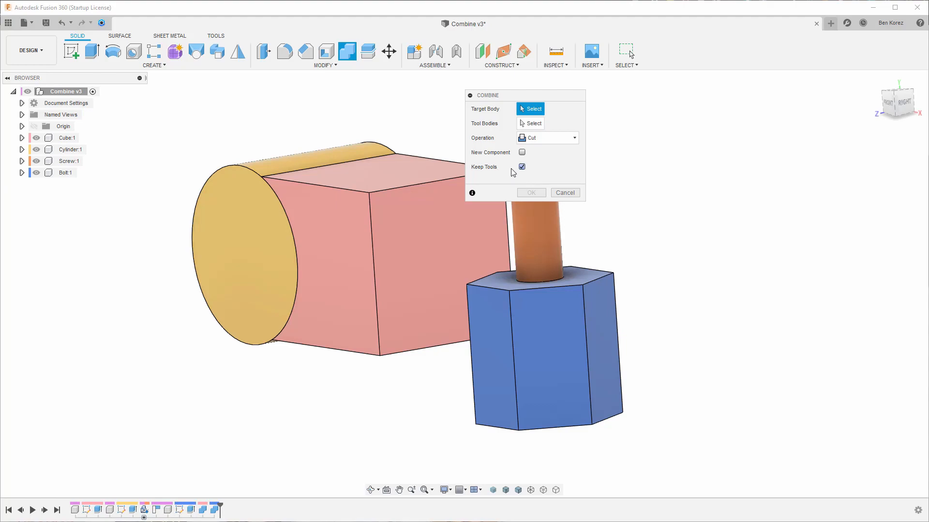
click(563, 192)
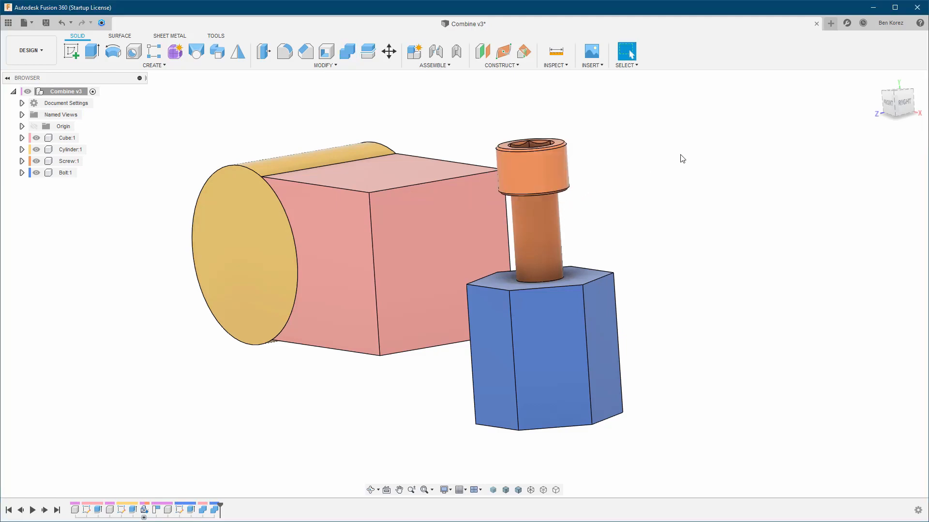